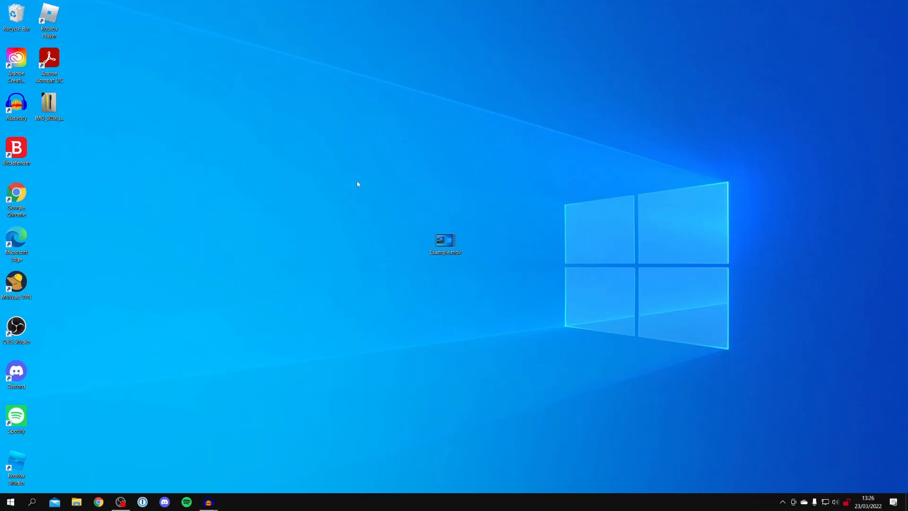
{"action": "mouse_move", "coordinate": [417, 210]}
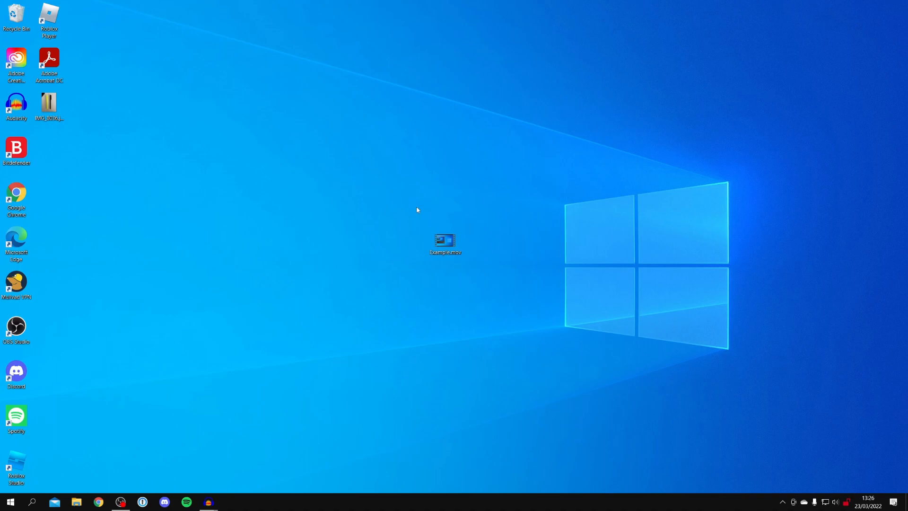
- From Media > Convert/Save, add a file and browse to the Desktop showing Example.mov
{"action": "left_click", "coordinate": [99, 502]}
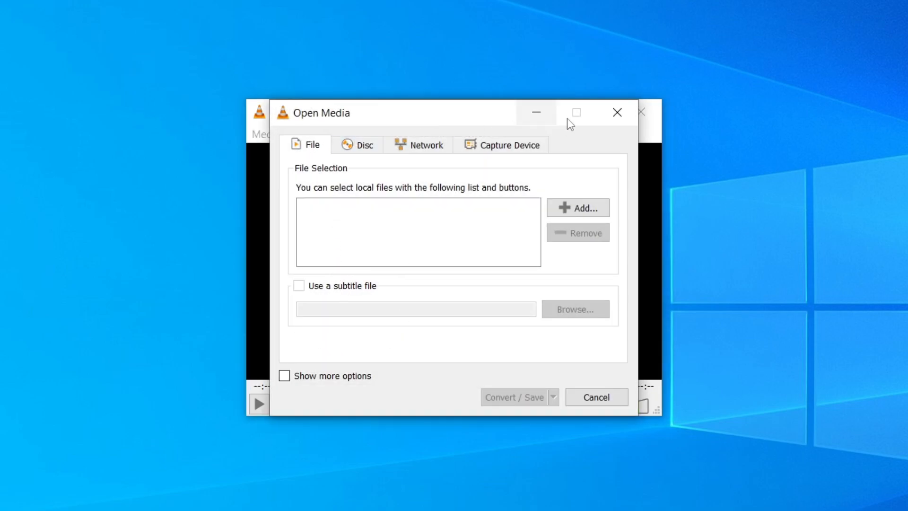
{"action": "left_click", "coordinate": [577, 207]}
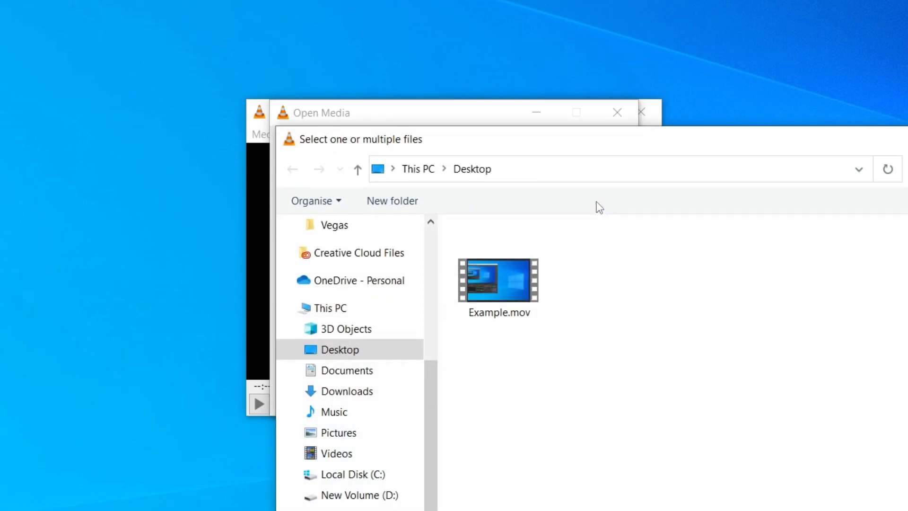